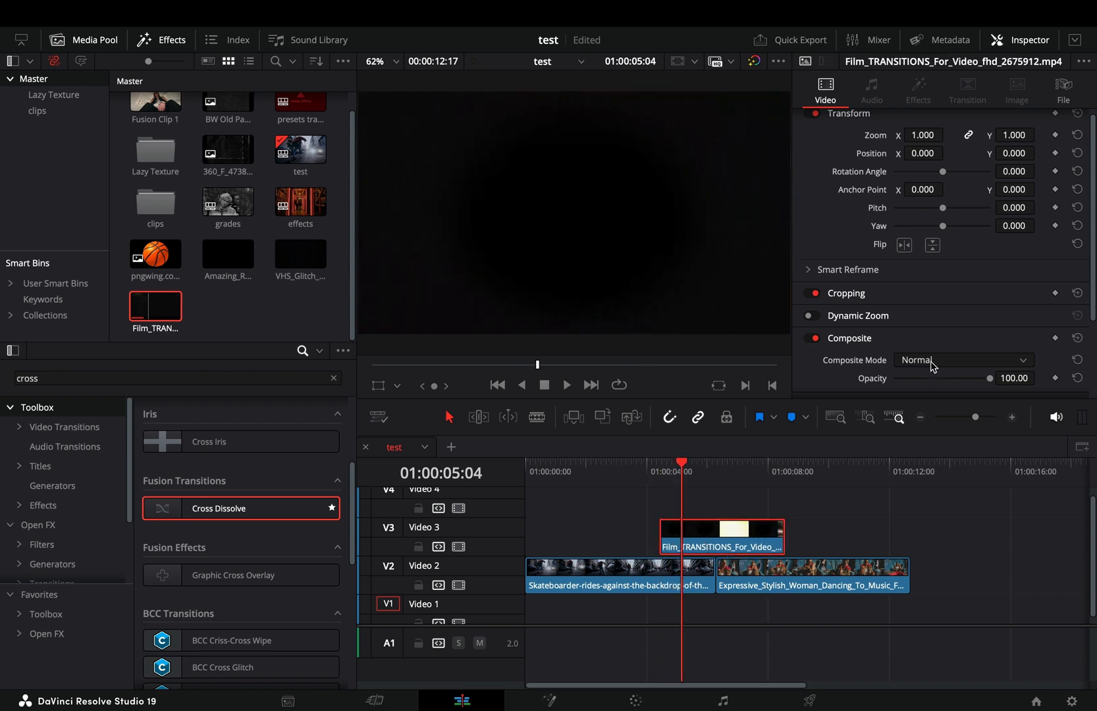
Set the film burn clip's Composite Mode to Add in the Inspector.
left_click(963, 361)
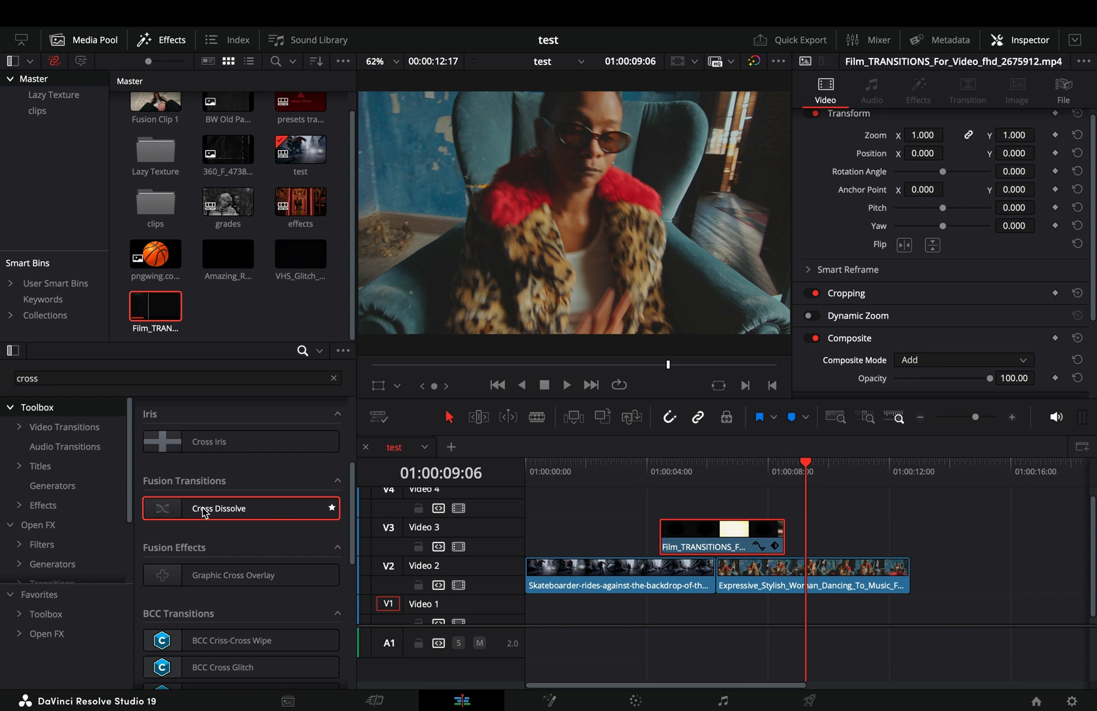
Place a Fusion Cross Dissolve on the Video 2 cut and select it.
left_click_drag(220, 508, 707, 568)
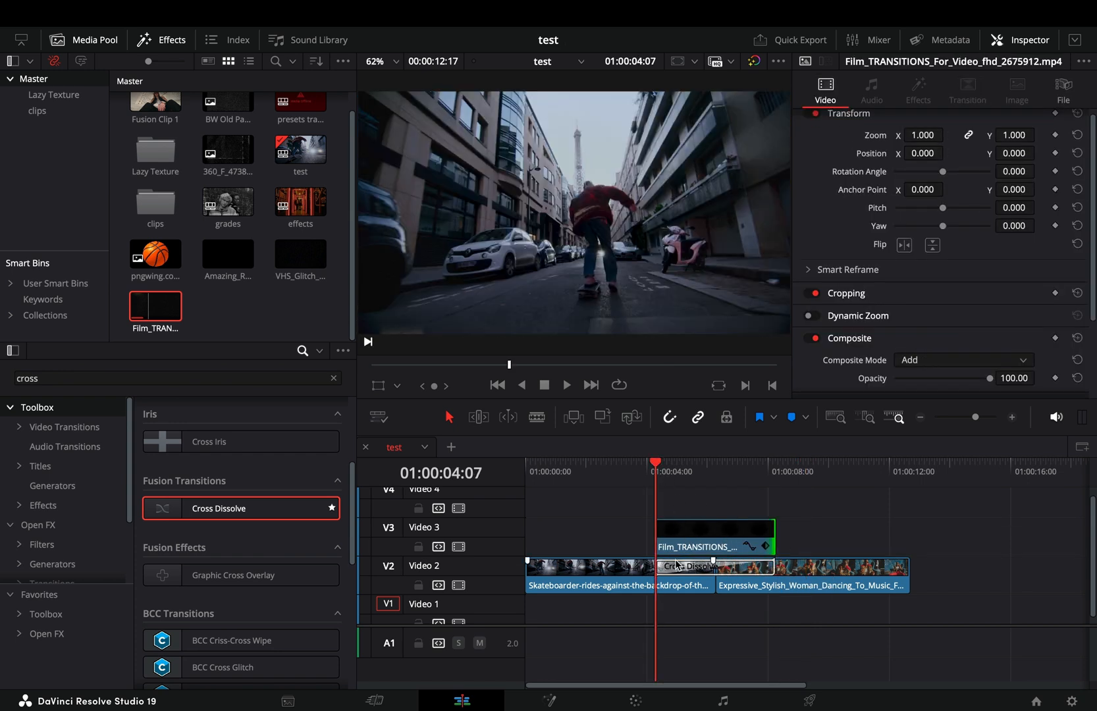
left_click(550, 699)
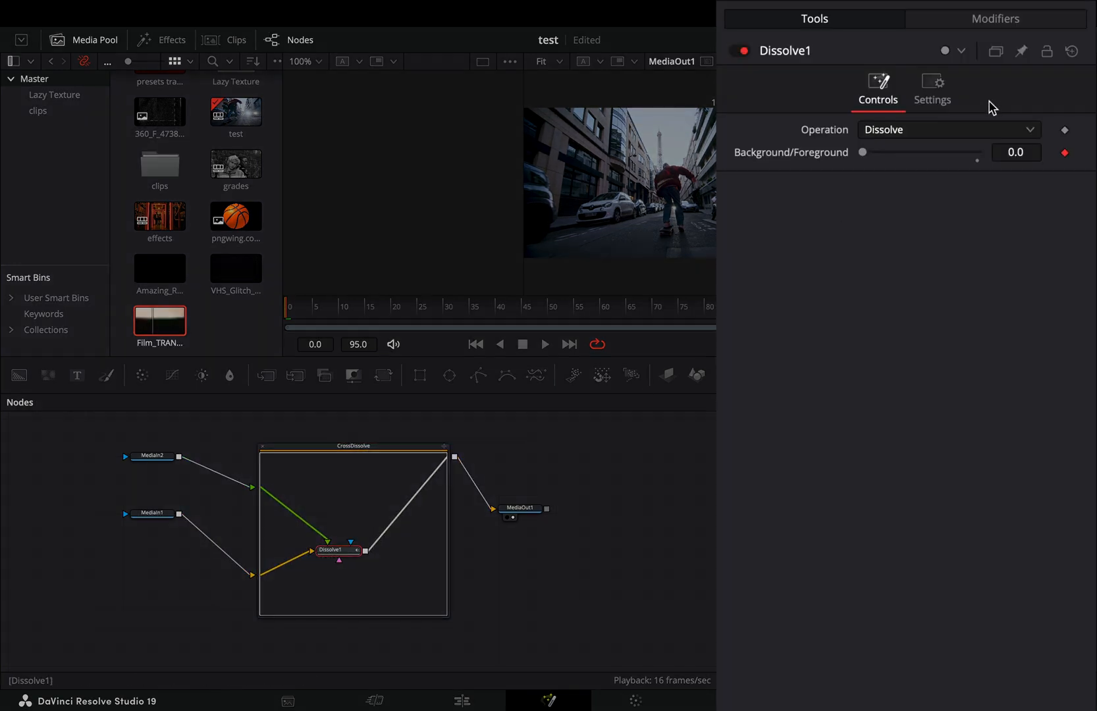
Set the Dissolve1 node's Operation to Gradient Wipe.
left_click(948, 129)
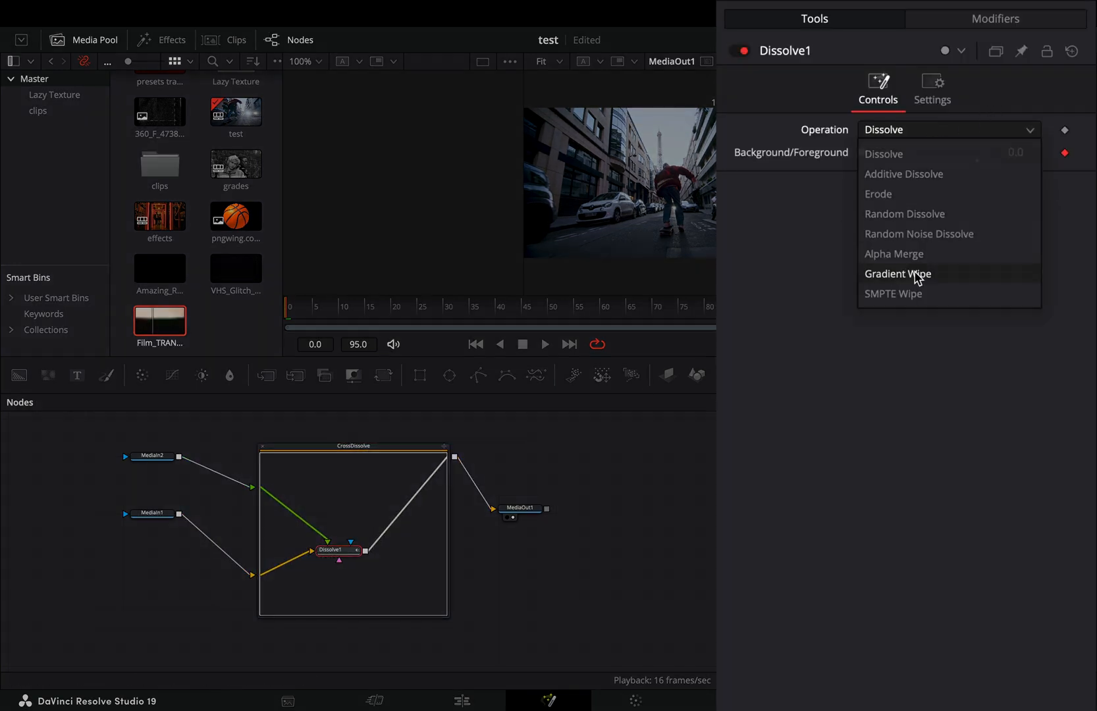
left_click(898, 274)
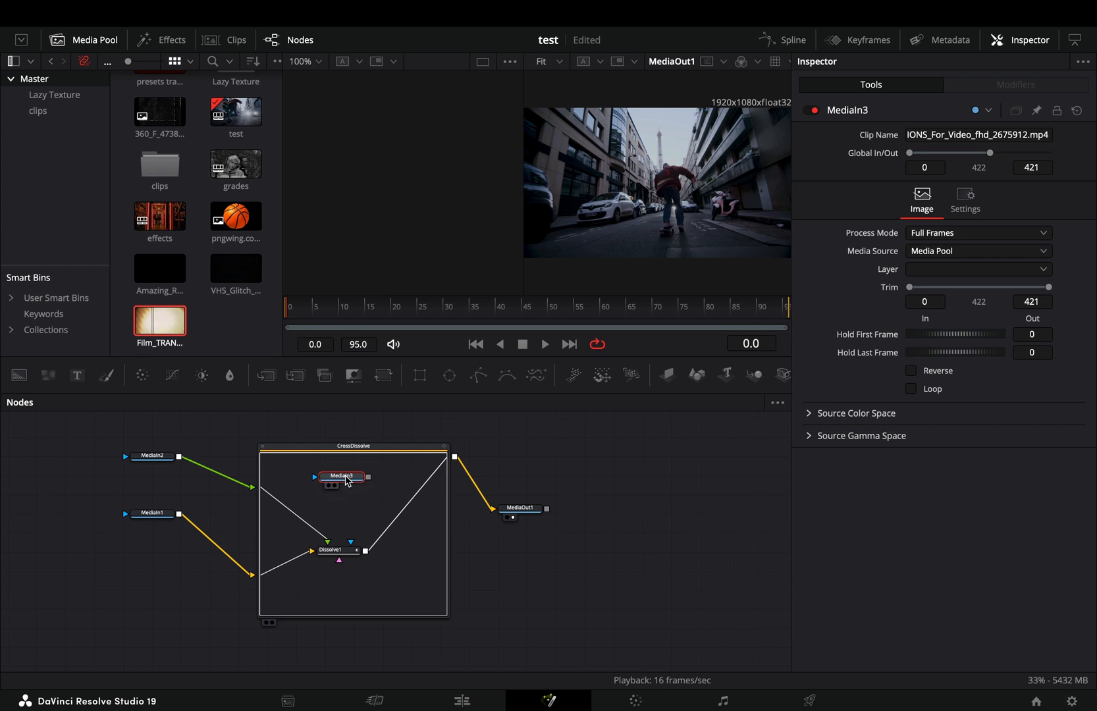
Search for a tool in Select Tool with the query "in".
type("in")
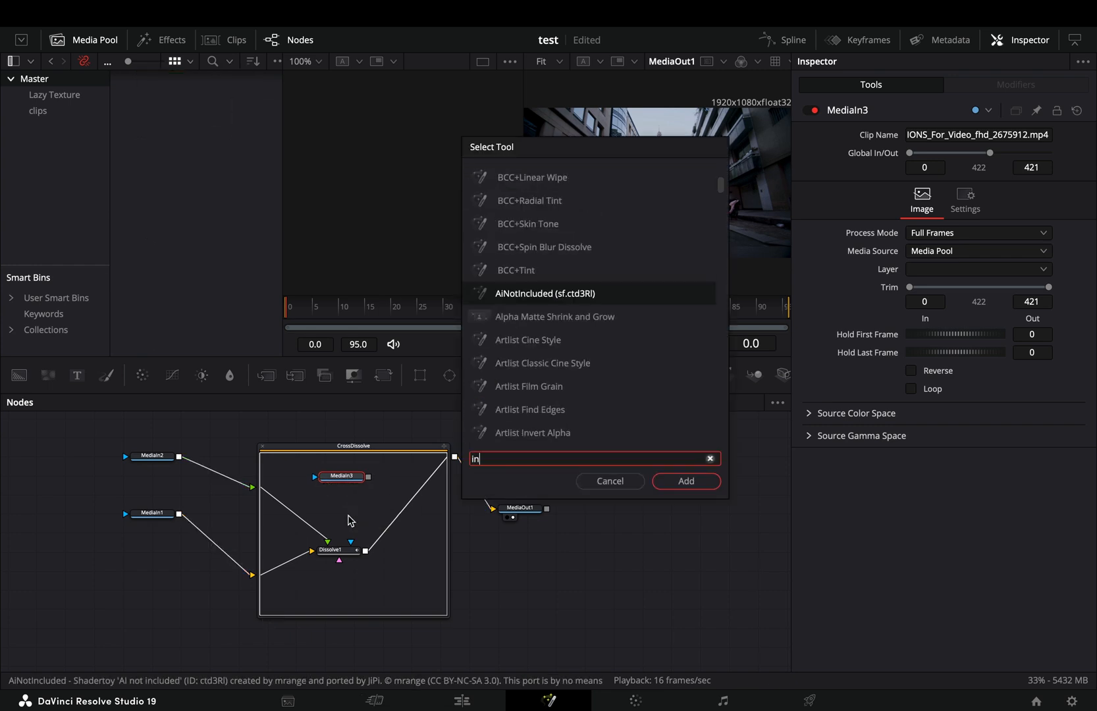